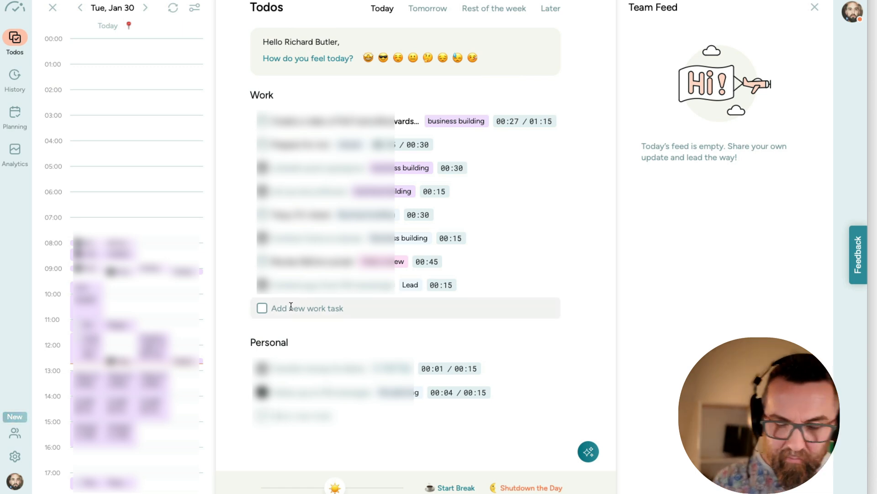
Step: Add work task 'Record a video review' tagged Video review with a 00:30 estimate
text(Record)
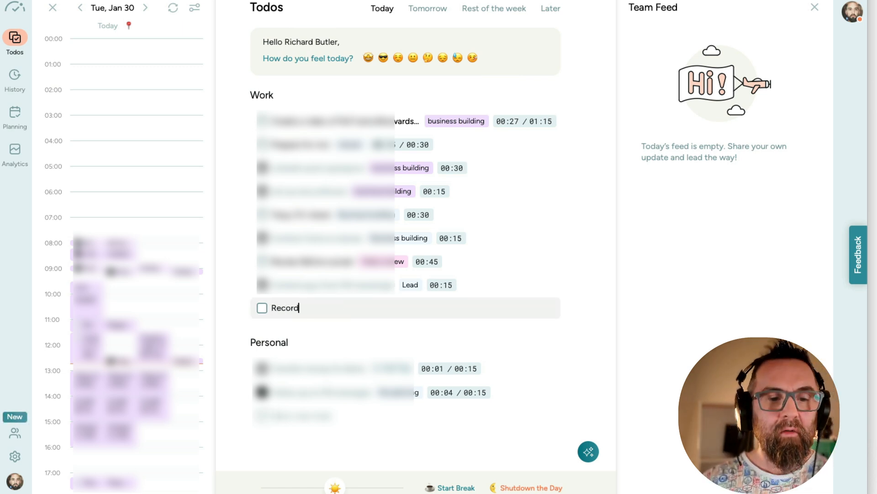
text(a video review)
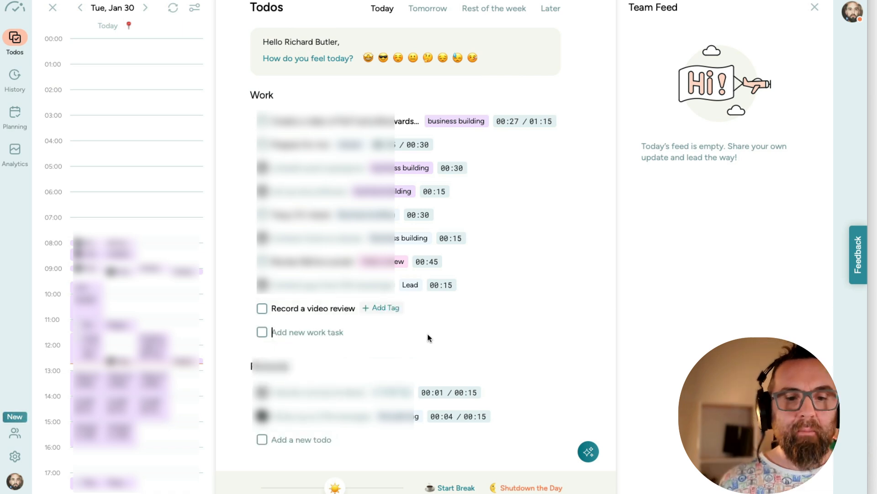
click(382, 308)
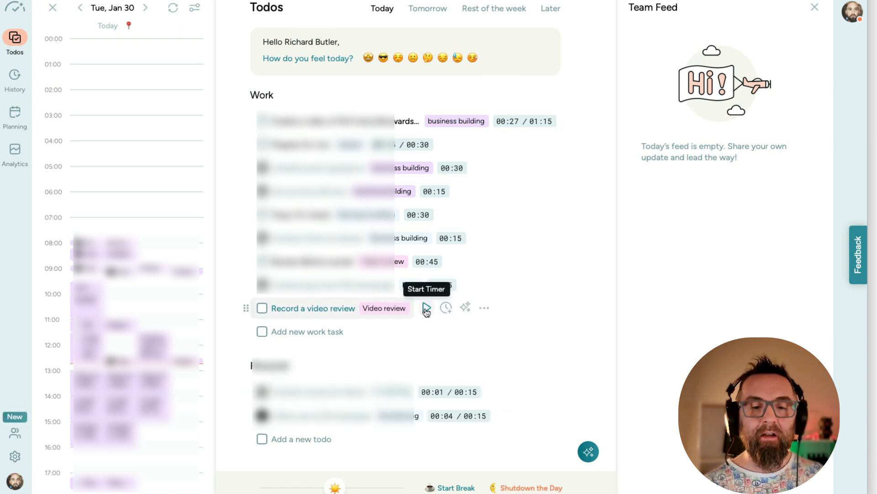
click(446, 308)
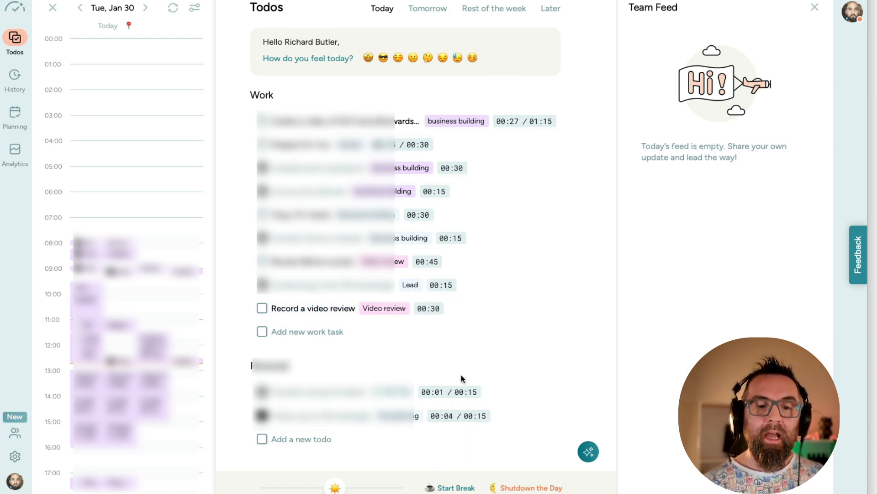
mouse_move(460, 308)
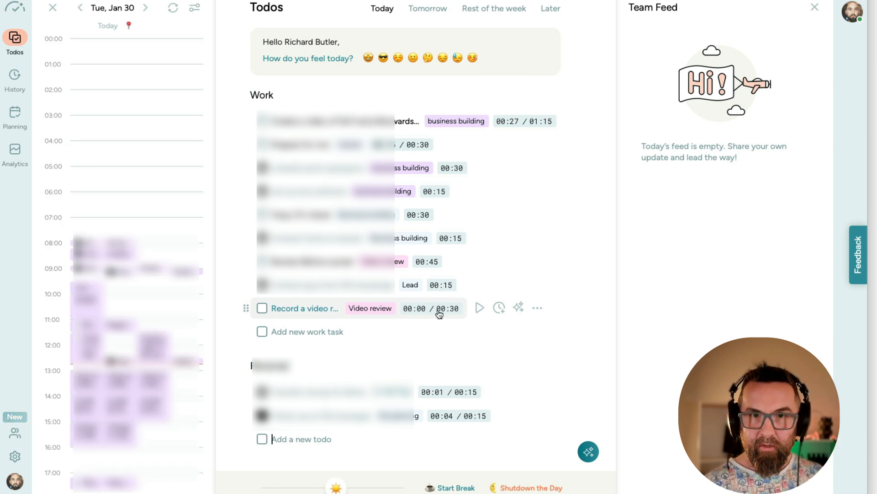
mouse_move(498, 307)
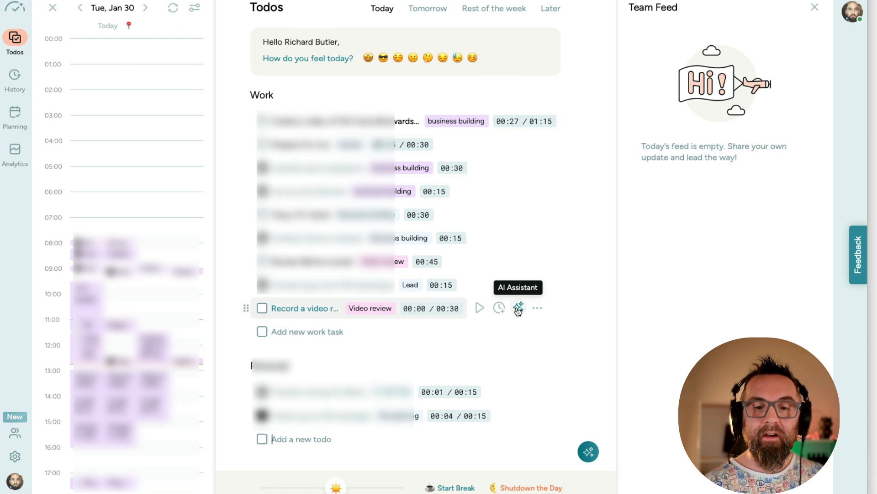
click(517, 307)
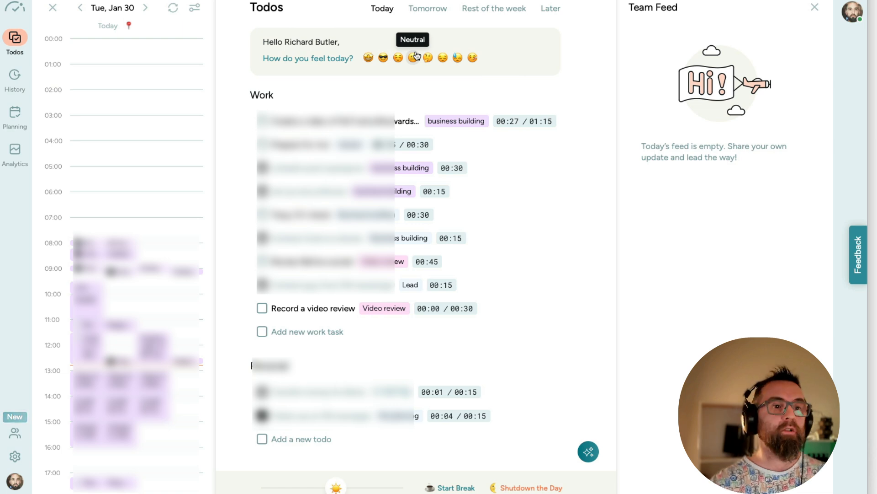
Step: Browse the History list and its Bookmarks tab, then head to Planning
click(14, 78)
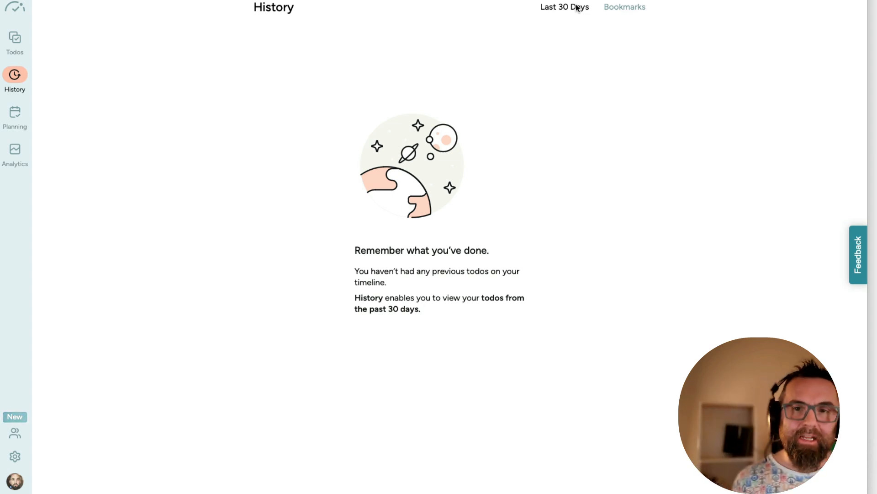
click(625, 7)
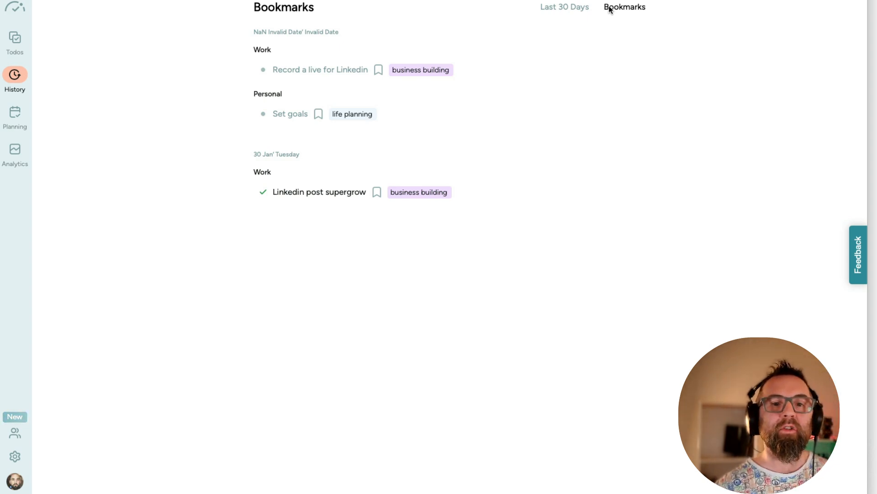
mouse_move(579, 51)
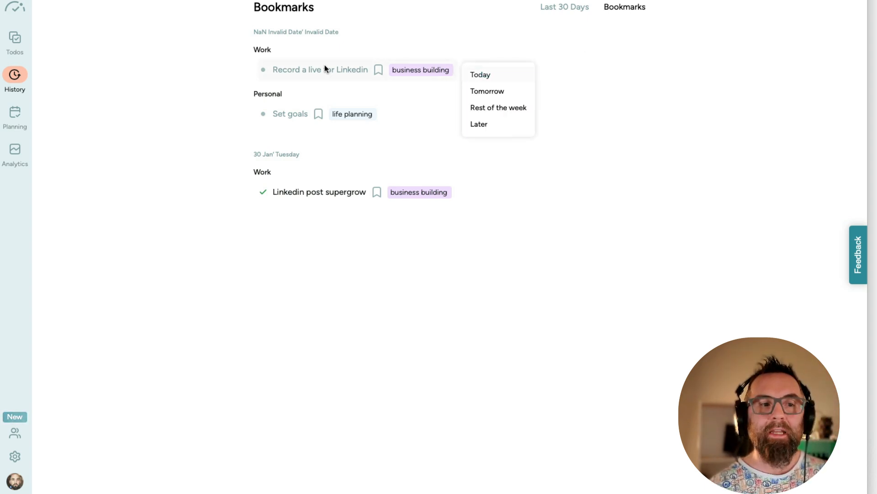
click(15, 114)
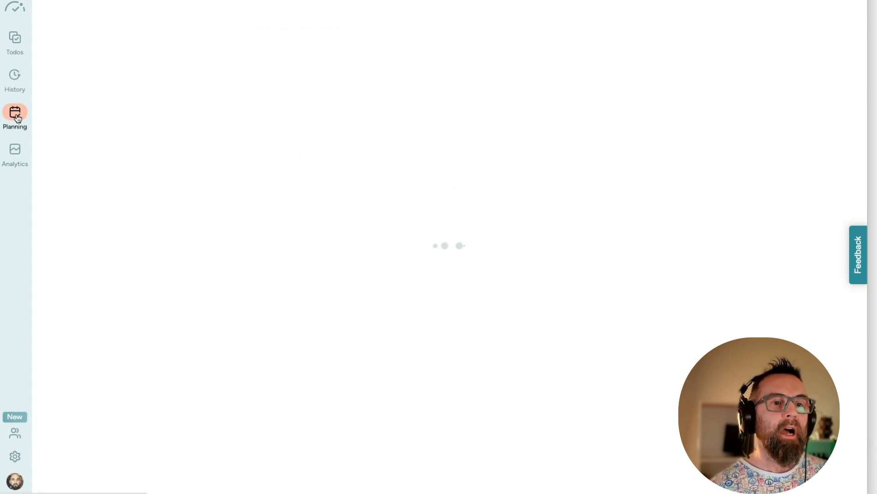
Step: Look over the Planning week calendar, then switch to the Analytics dashboard
click(14, 115)
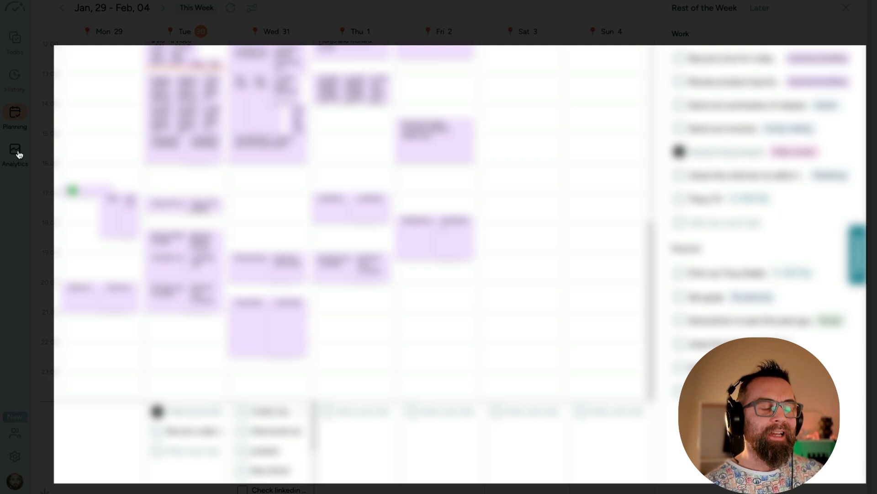
click(14, 154)
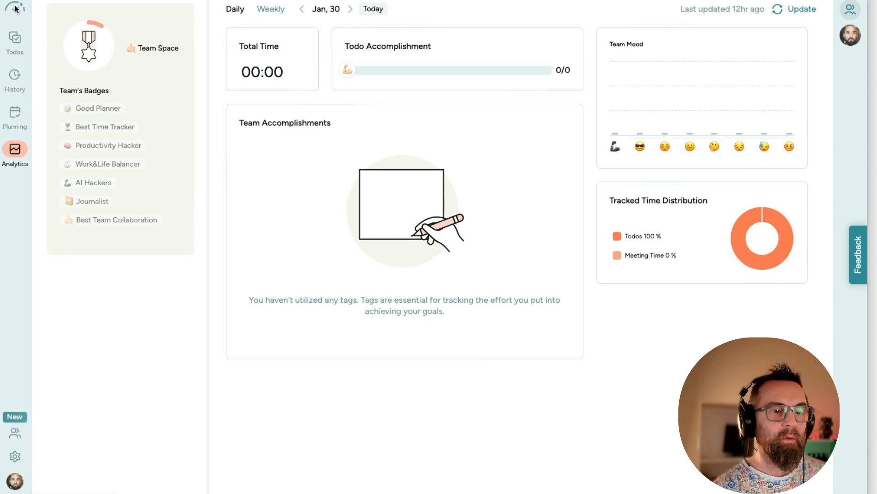
Step: Go back to today's Todos list from the sidebar
click(14, 42)
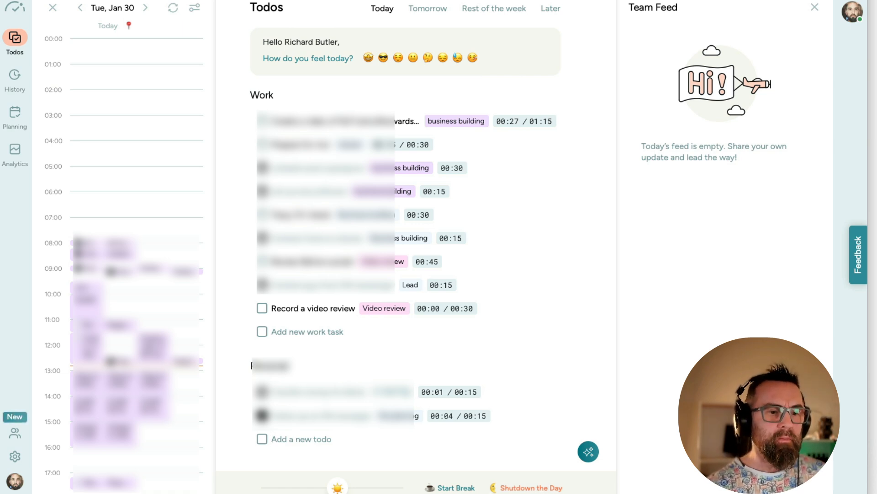
Step: Open Profile settings through the team menu's Settings gear
click(14, 433)
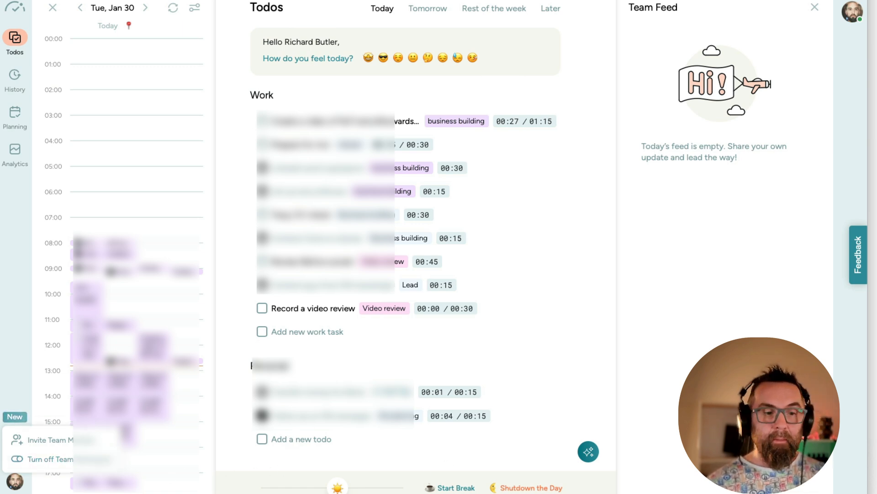
click(15, 456)
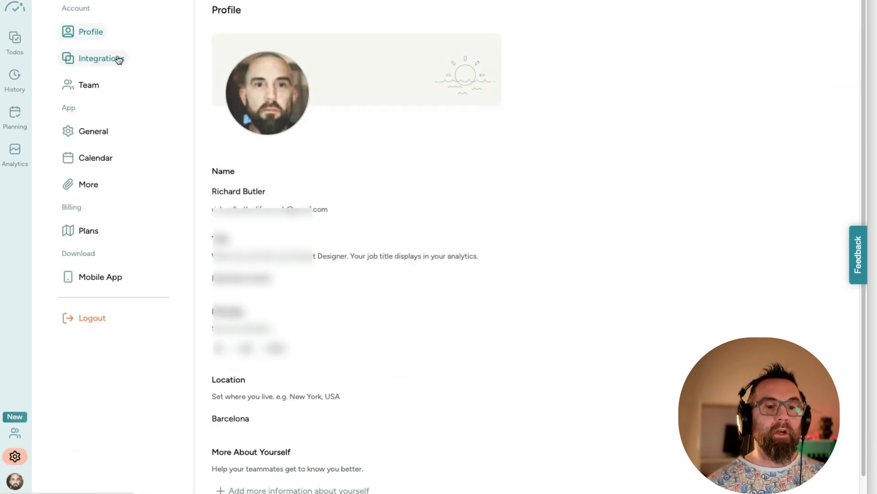
Step: Browse the Integrations and Team members settings pages
click(101, 58)
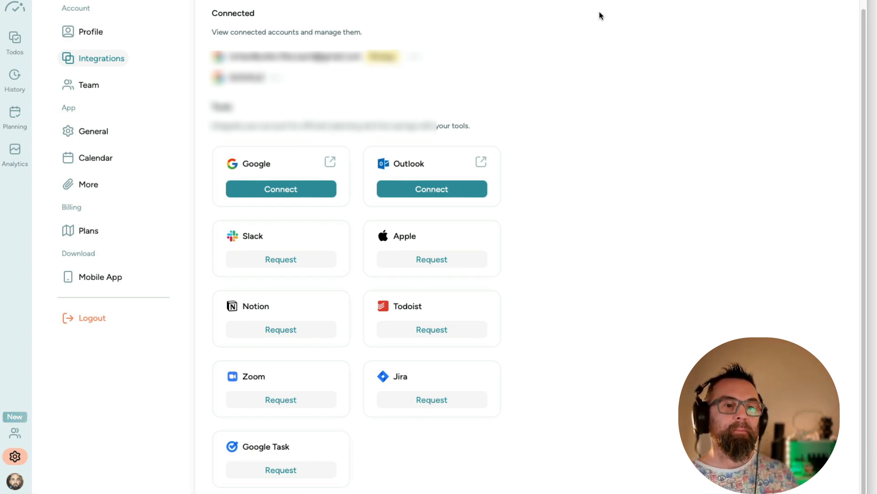
click(88, 85)
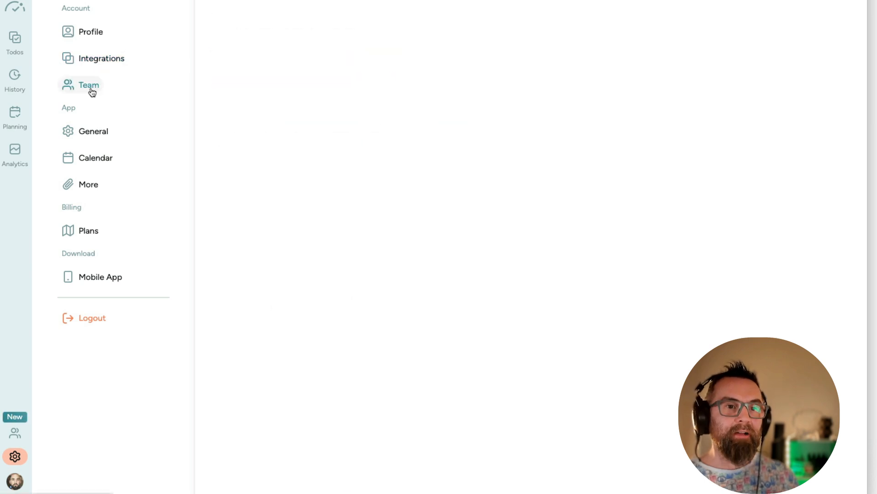
click(88, 85)
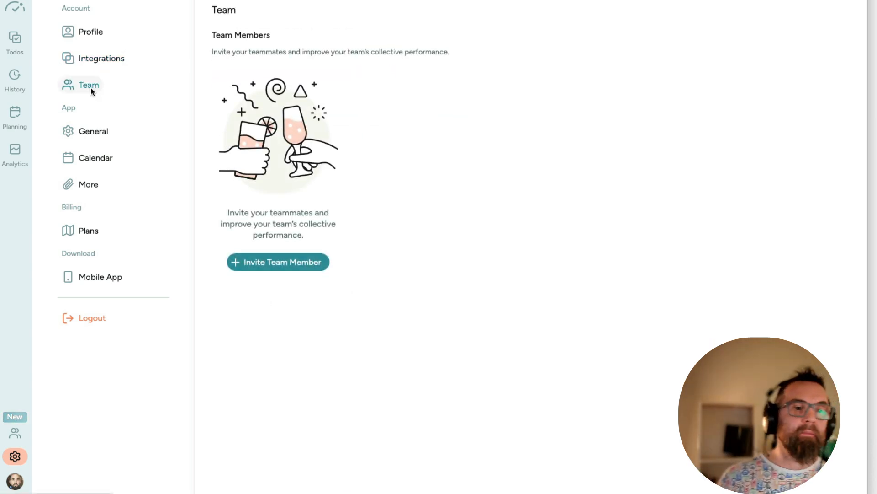
Step: Toggle Focus Mode off and on in General, then check version details and Plans
click(93, 131)
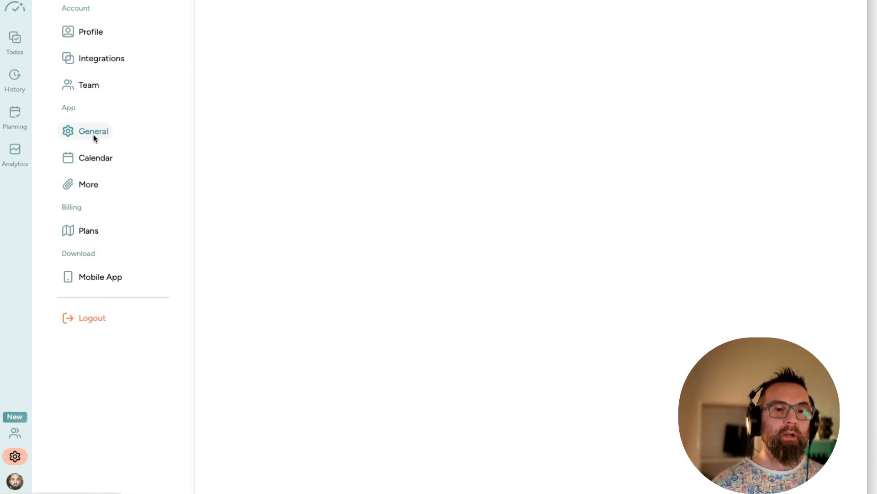
click(93, 131)
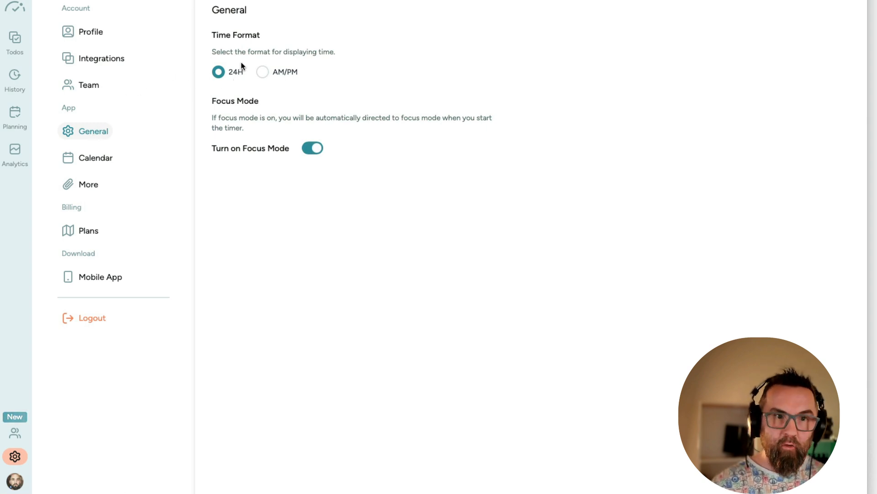
mouse_move(325, 158)
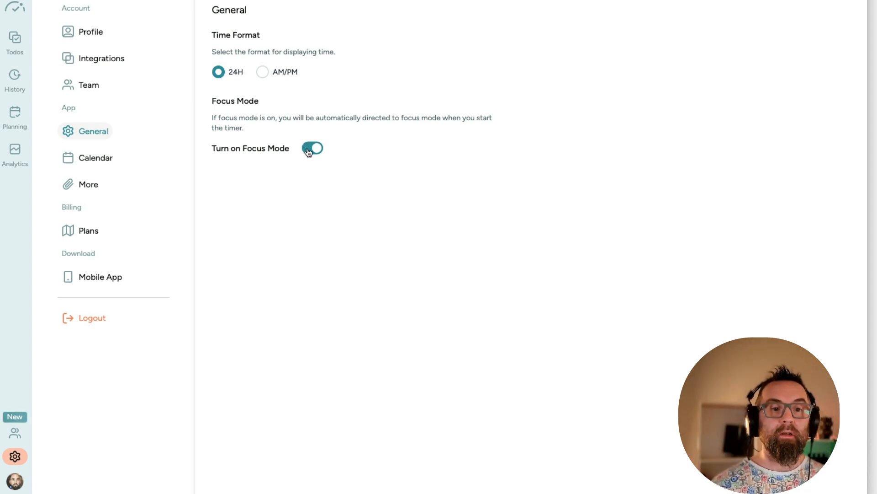
click(312, 148)
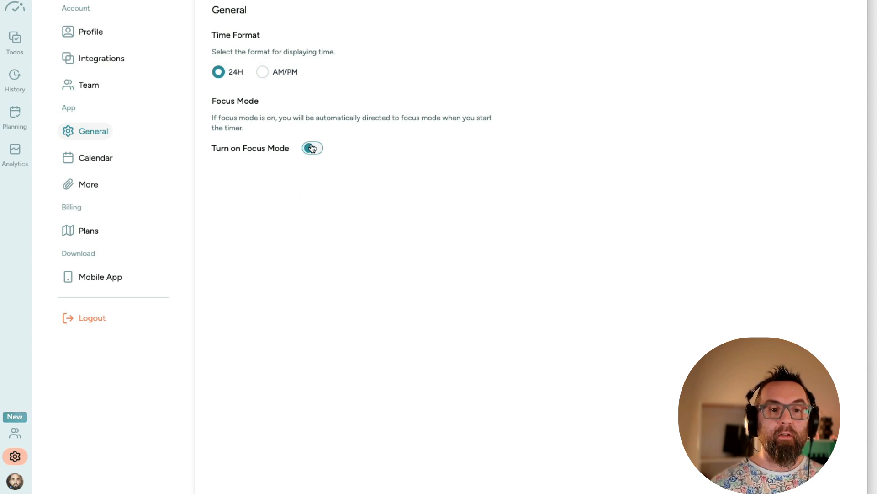
click(95, 158)
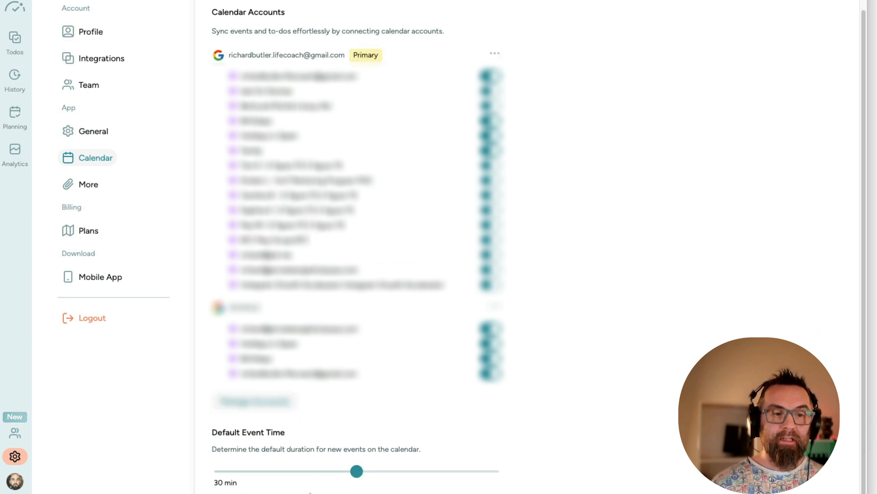
click(88, 183)
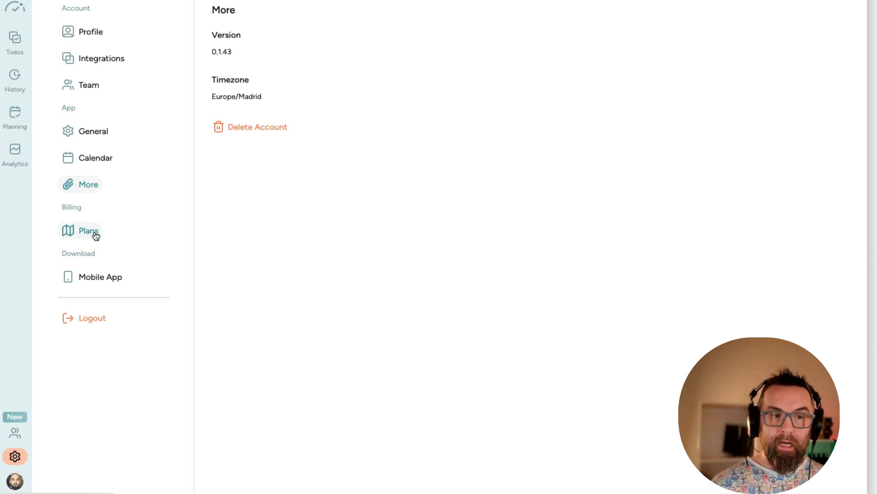
click(88, 230)
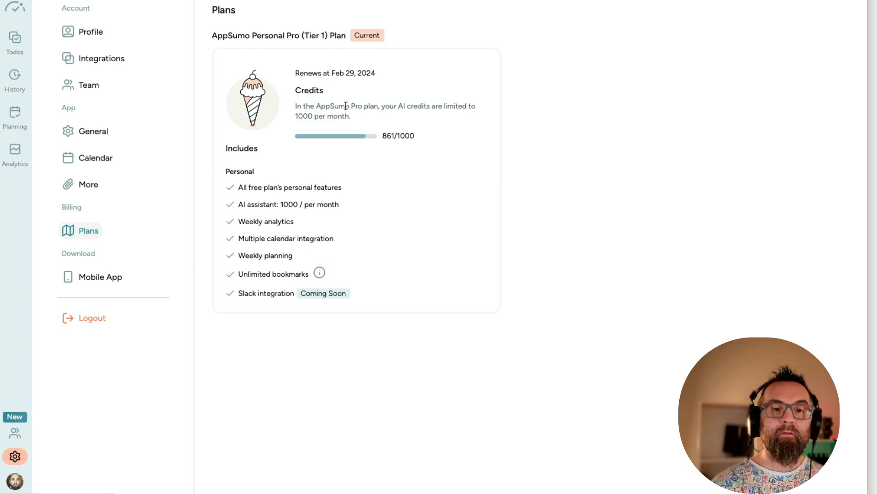
mouse_move(347, 127)
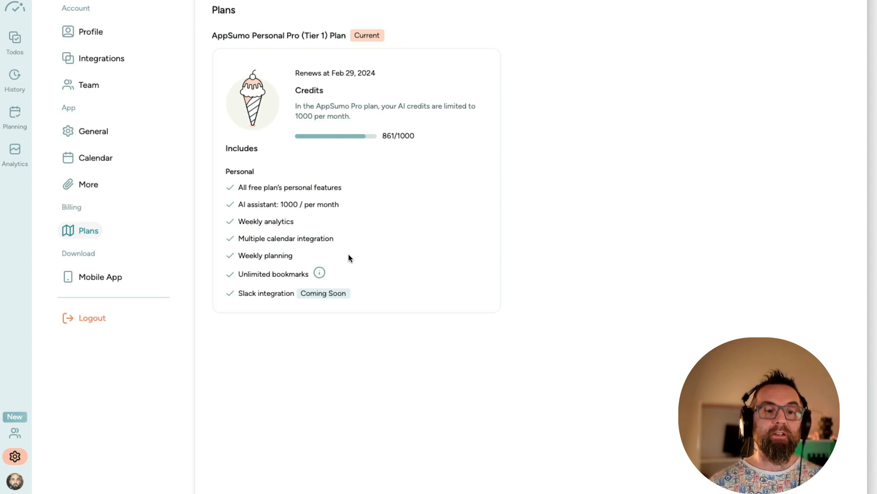
mouse_move(320, 274)
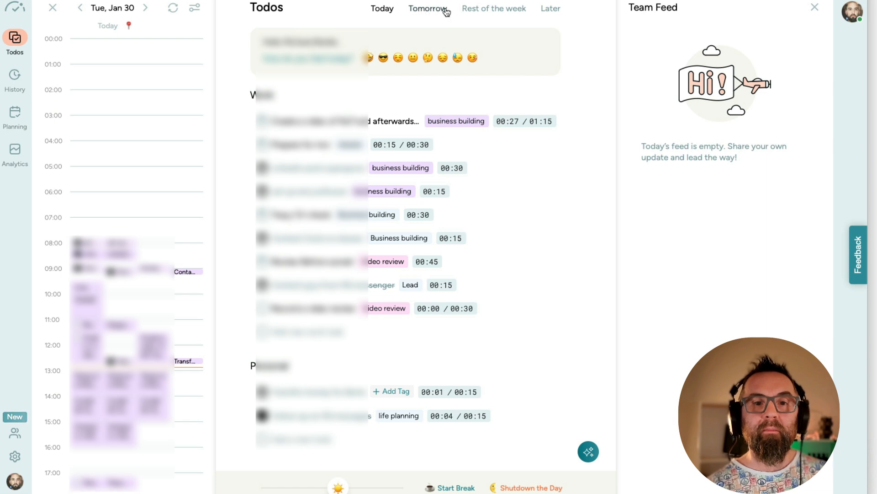
Step: Browse Tomorrow, Rest of the week and Later tasks, dismissing a task's options menu
click(503, 8)
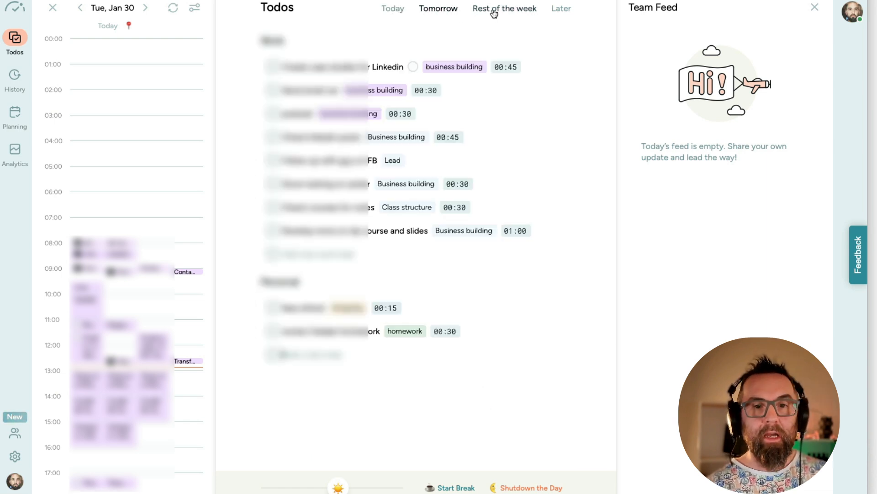
click(504, 9)
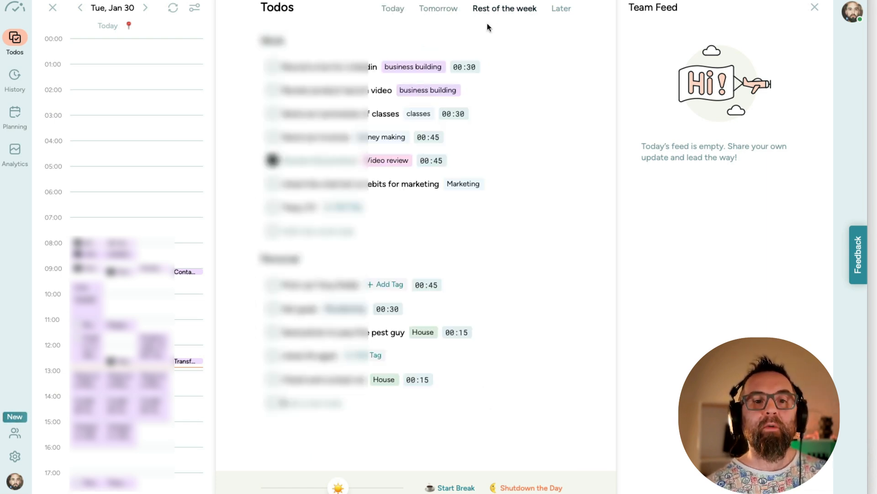
click(561, 9)
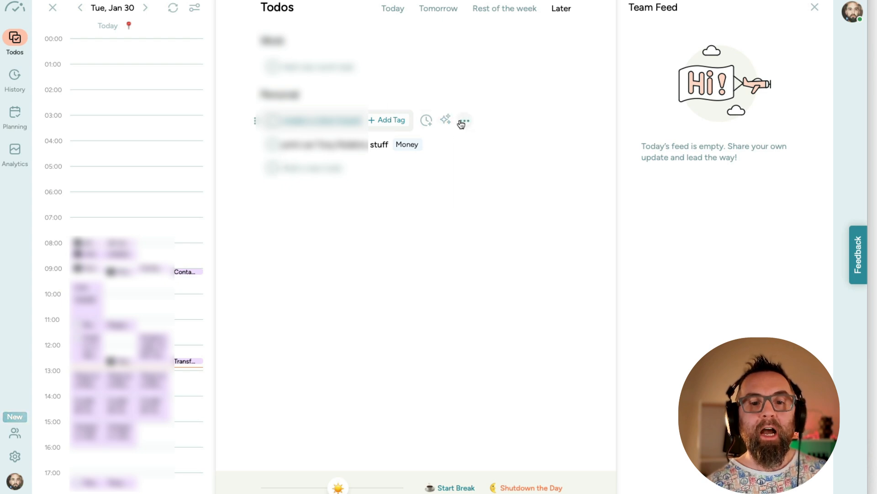
click(464, 120)
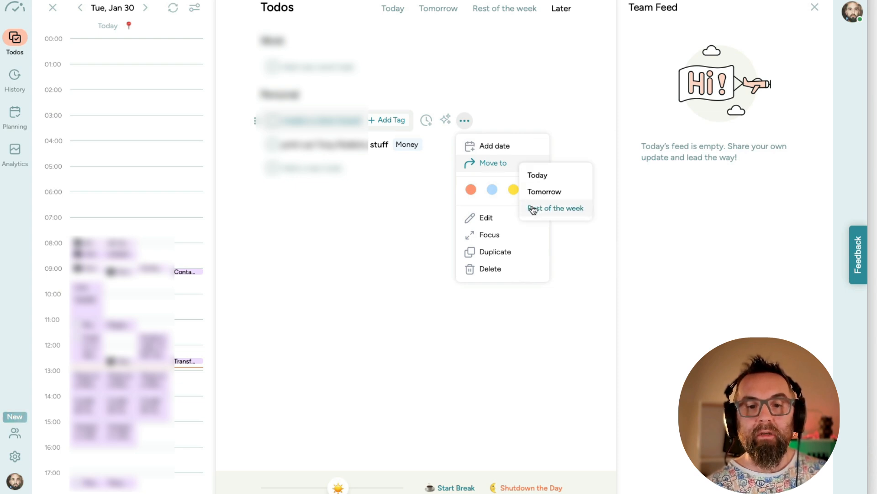
click(556, 209)
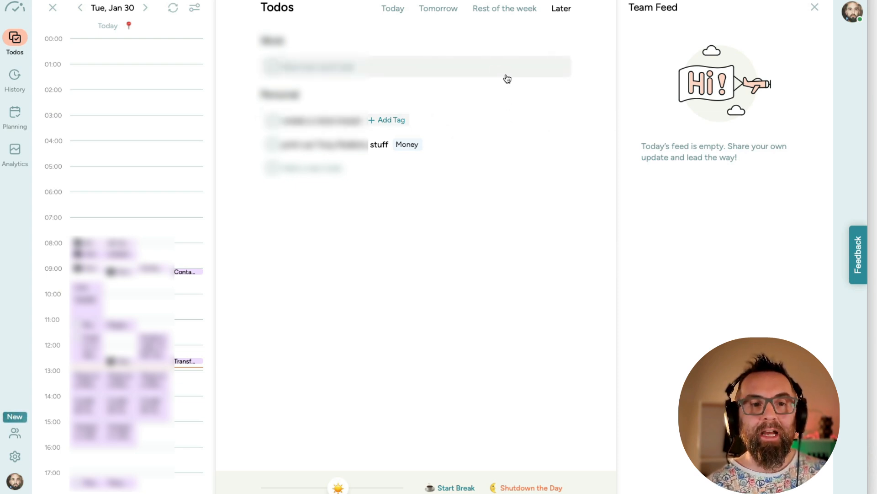